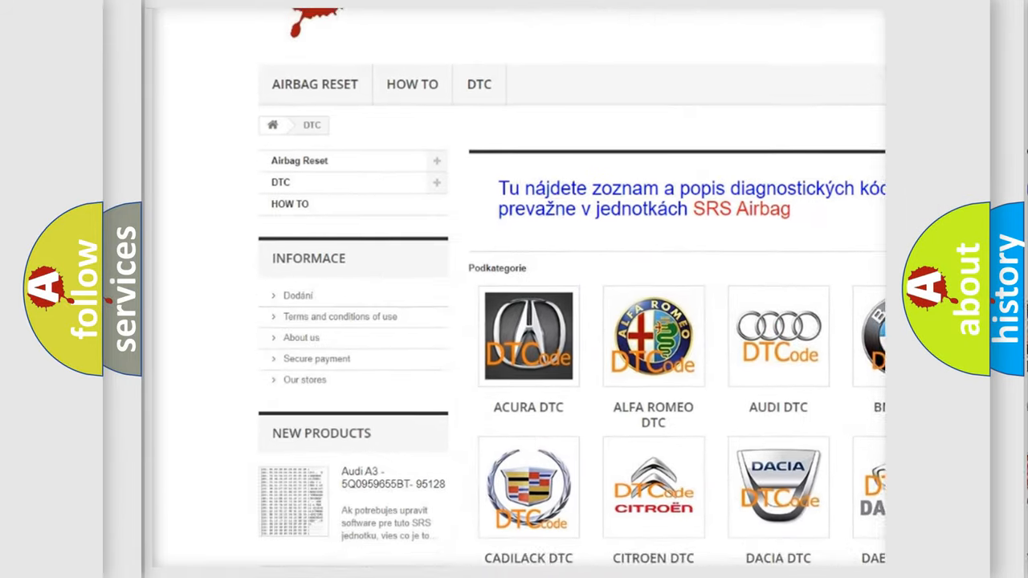
scroll(down, 3)
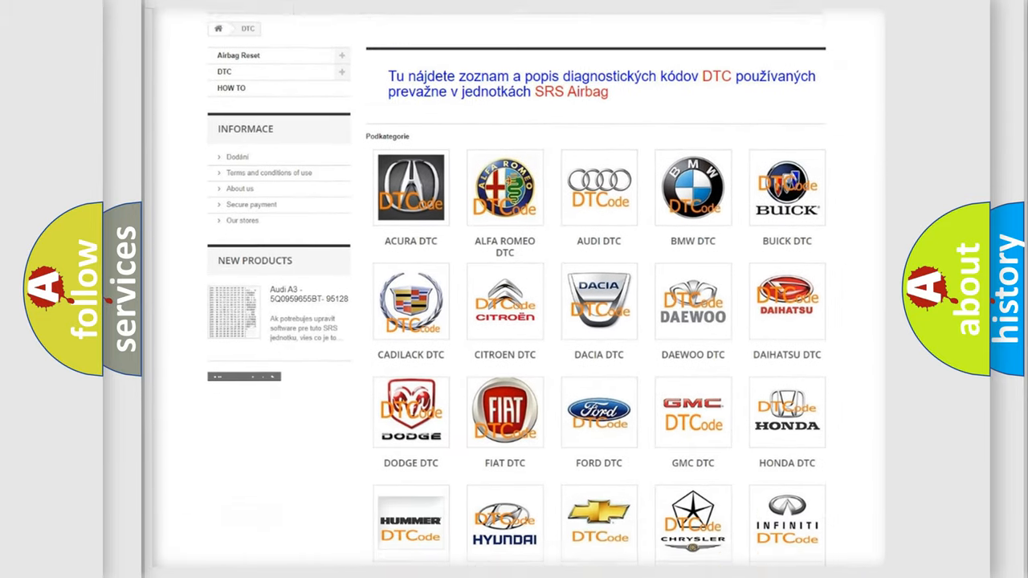
scroll(down, 3)
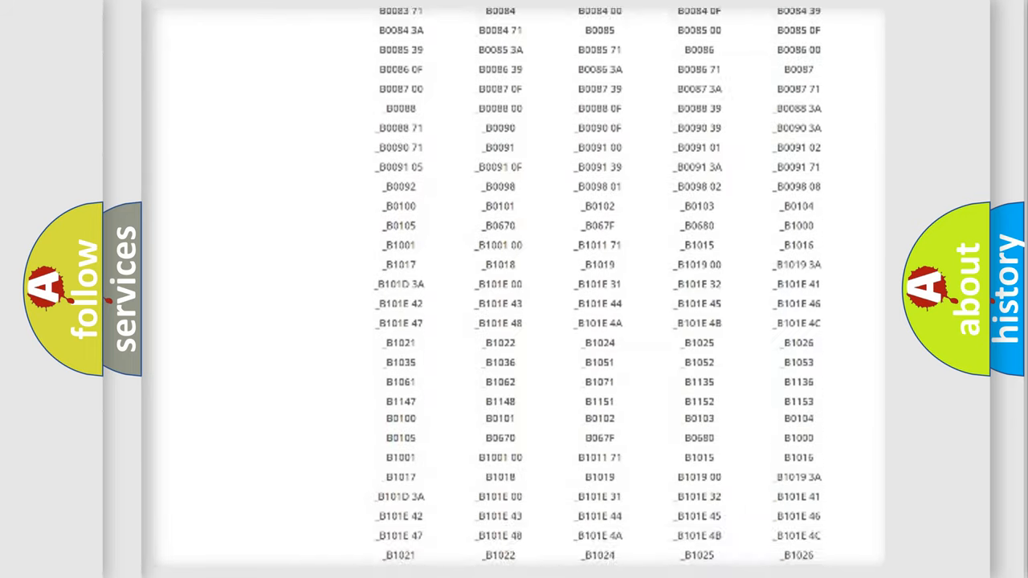
scroll(up, 3)
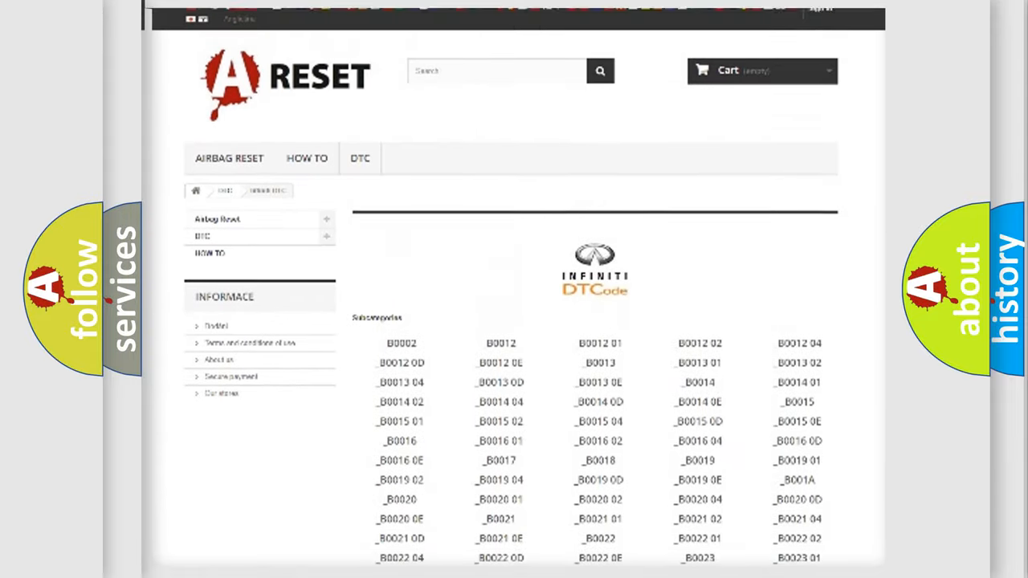